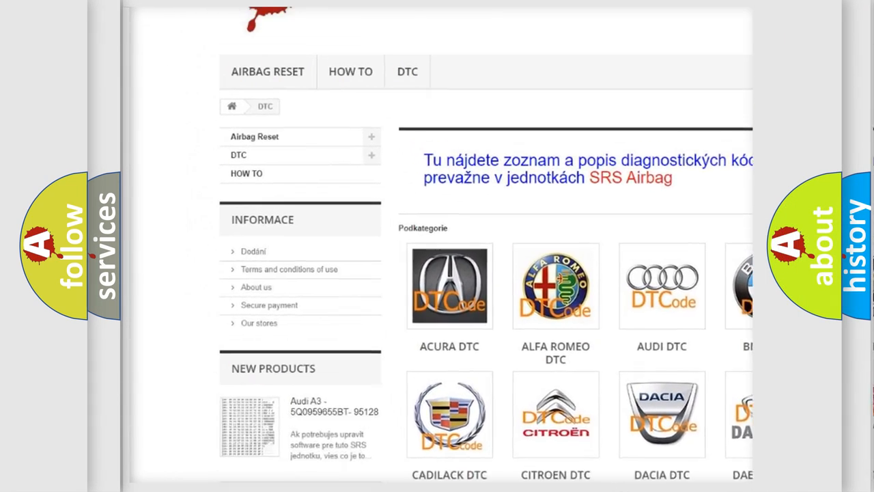
scroll(down, 3)
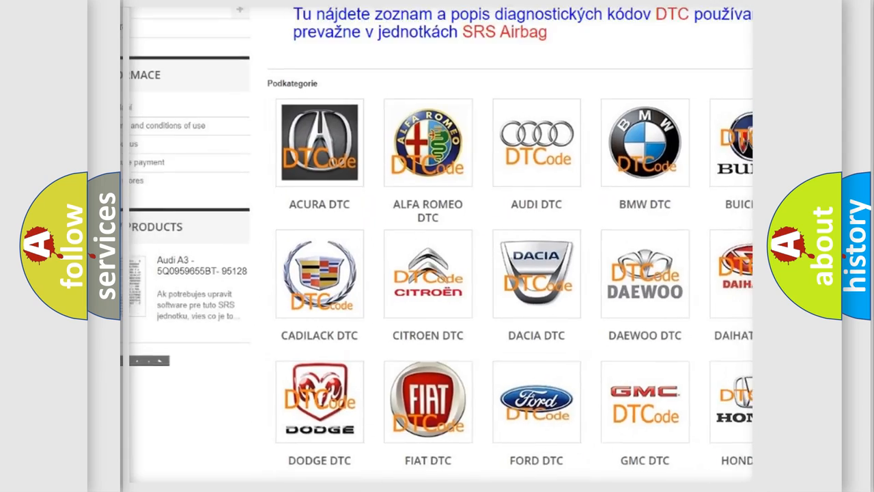
scroll(down, 3)
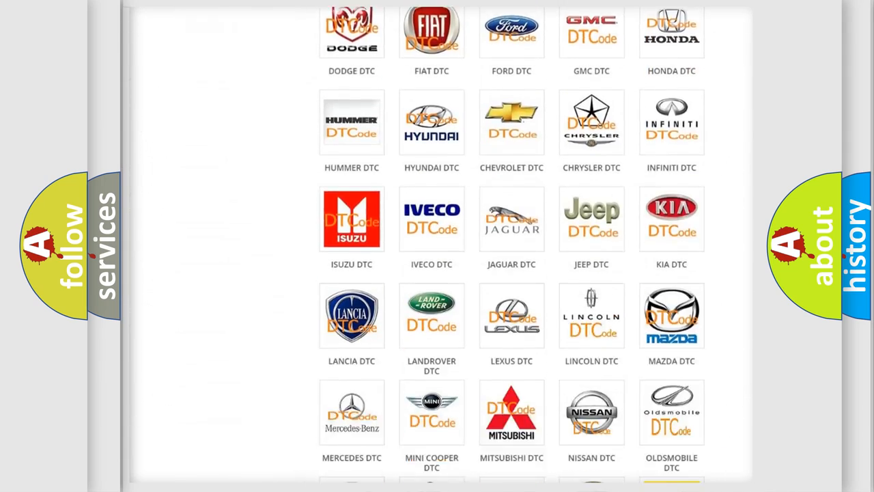
scroll(down, 3)
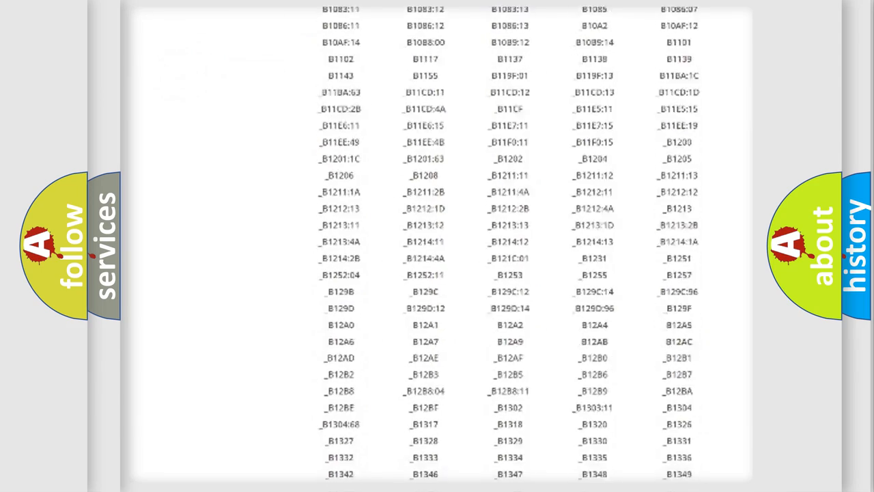
scroll(down, 3)
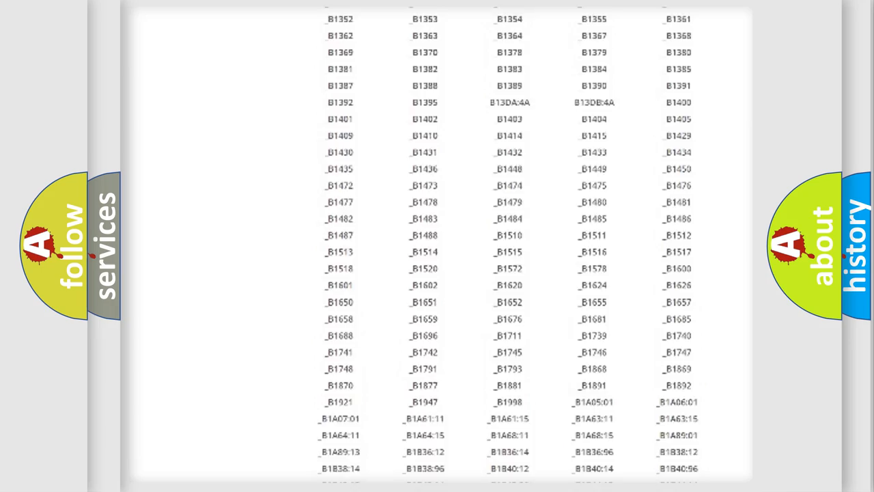